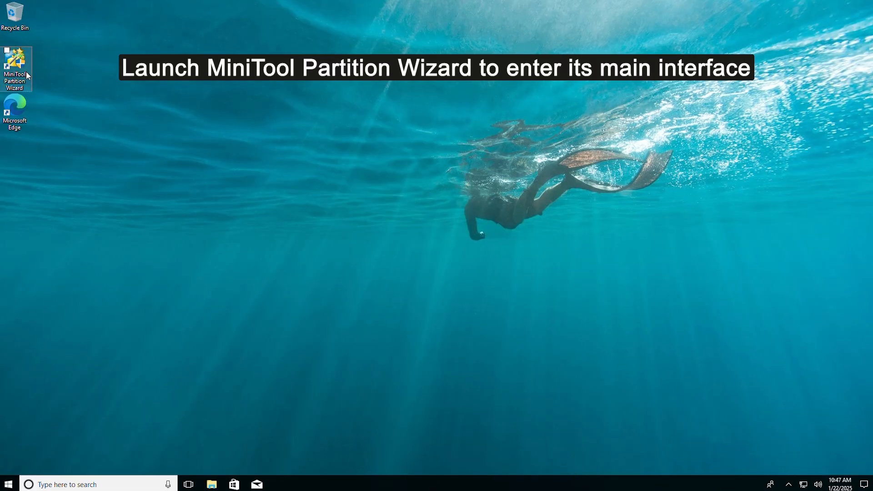
# Launch MiniTool Partition Wizard from the desktop shortcut
pyautogui.doubleClick(16, 60)
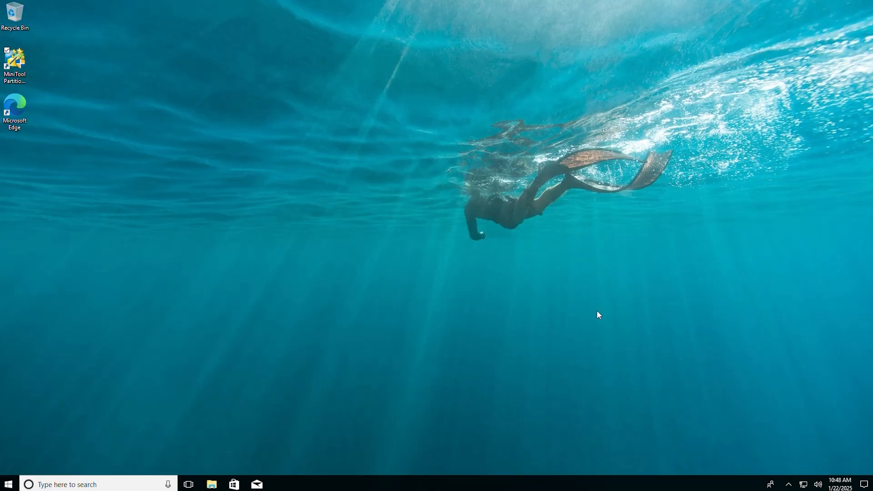
pyautogui.doubleClick(16, 63)
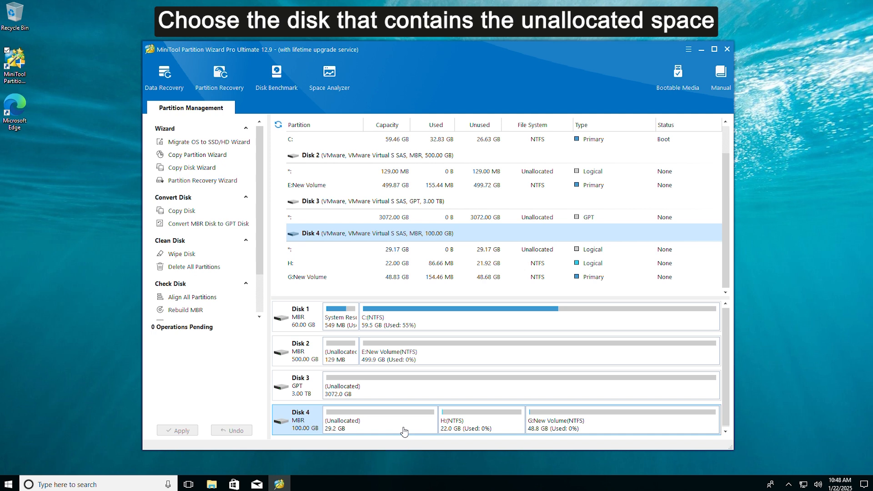
# Start Partition Recovery on Disk 4 from its right-click menu
pyautogui.rightClick(342, 420)
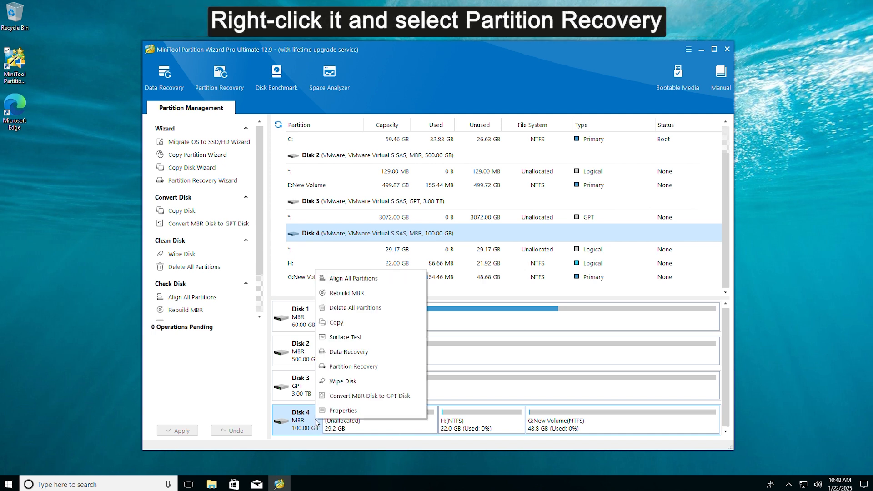
pyautogui.moveTo(369, 384)
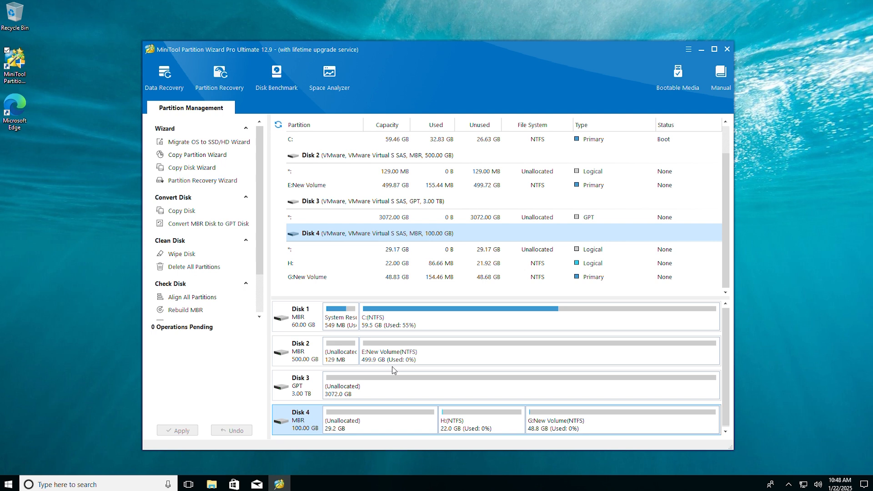
pyautogui.click(202, 180)
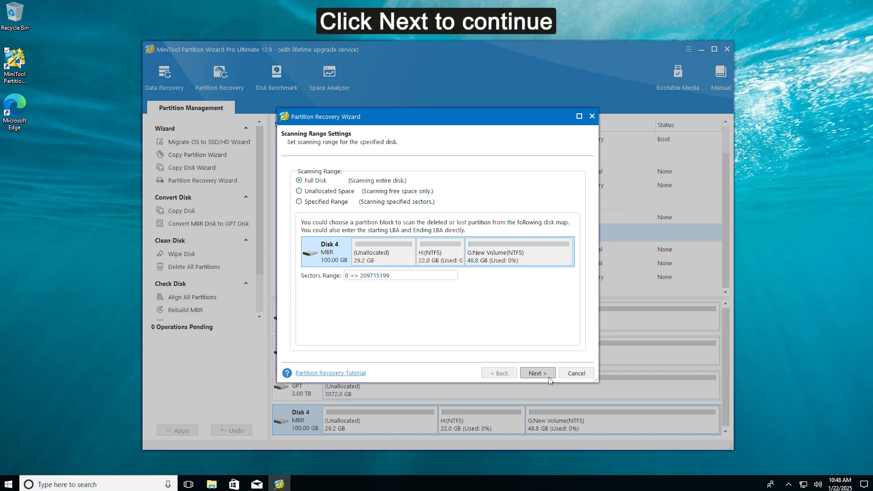
# Run a Quick Scan over the Full Disk range of Disk 4
pyautogui.click(536, 372)
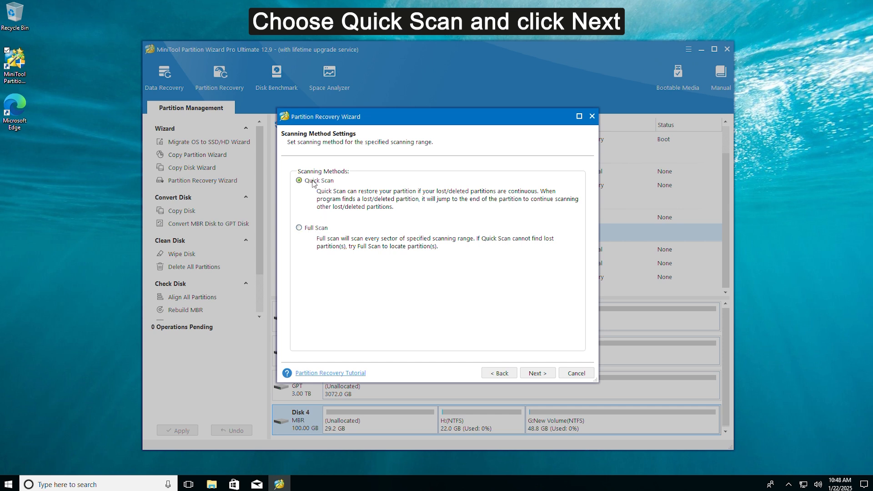
pyautogui.click(536, 373)
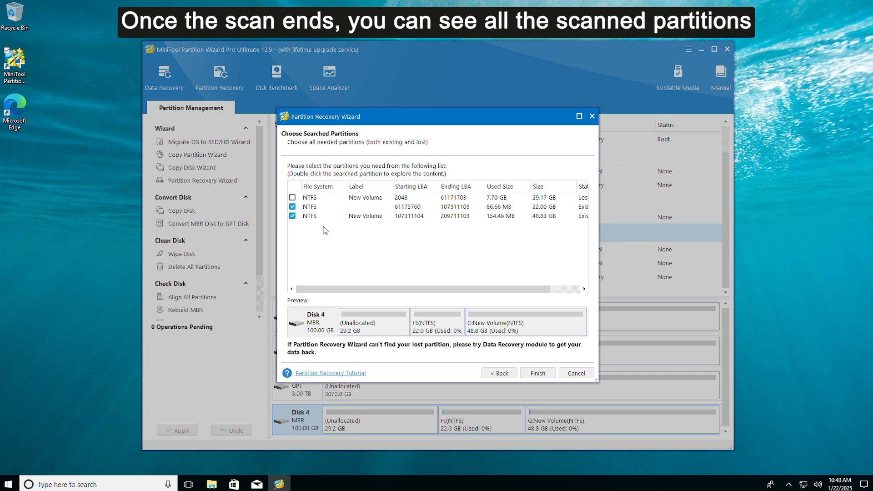
# Tick the lost 29.17 GB NTFS New Volume alongside the existing partitions and finish recovery
pyautogui.click(292, 198)
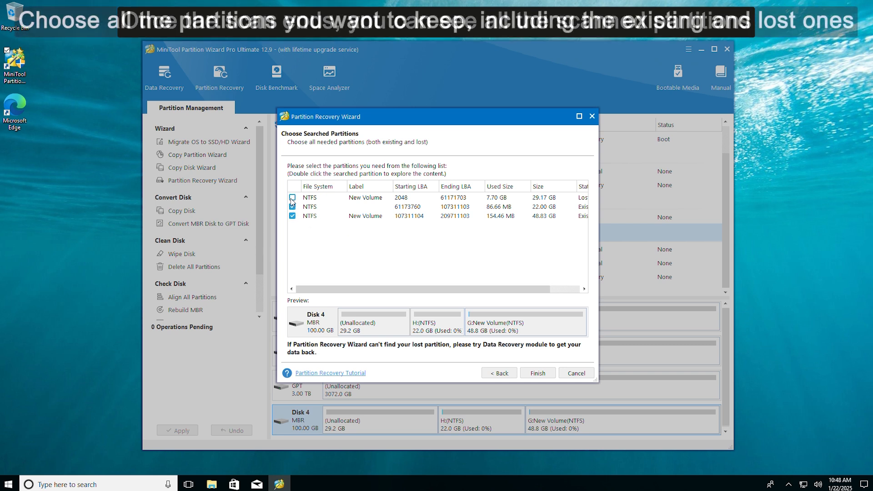
pyautogui.click(292, 197)
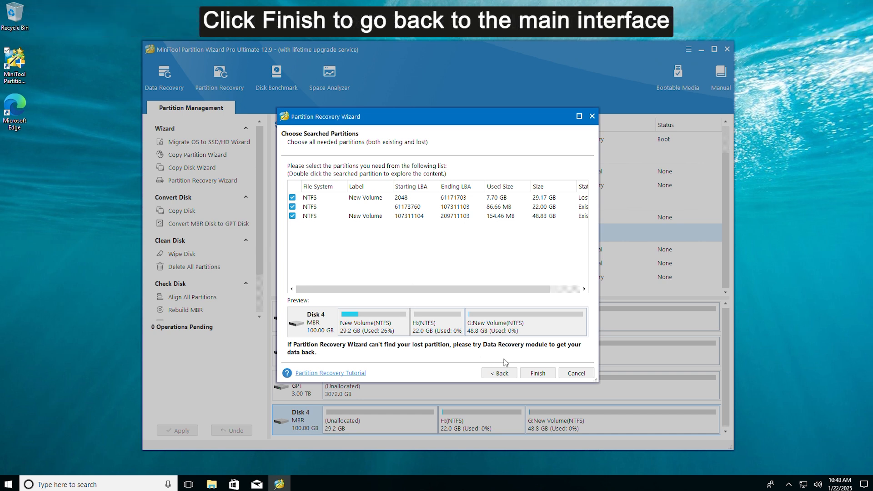
pyautogui.click(537, 373)
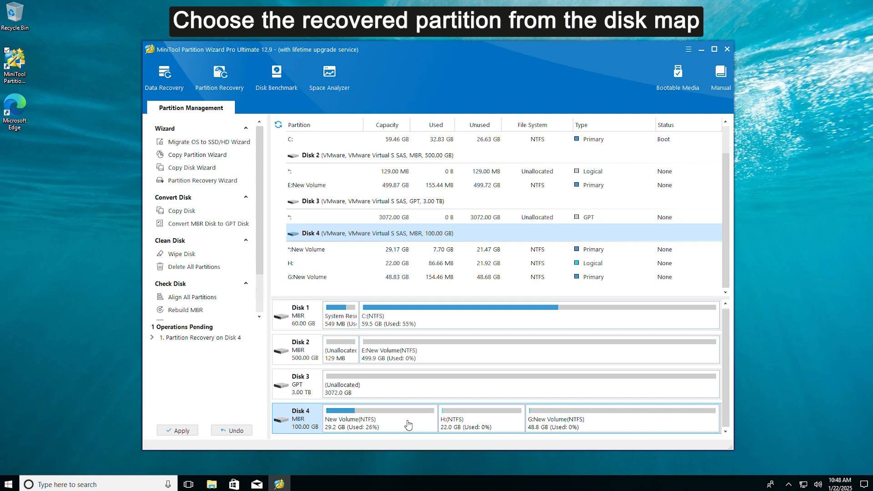
# Open Change Letter for the recovered 29.2 GB New Volume on Disk 4
pyautogui.click(379, 417)
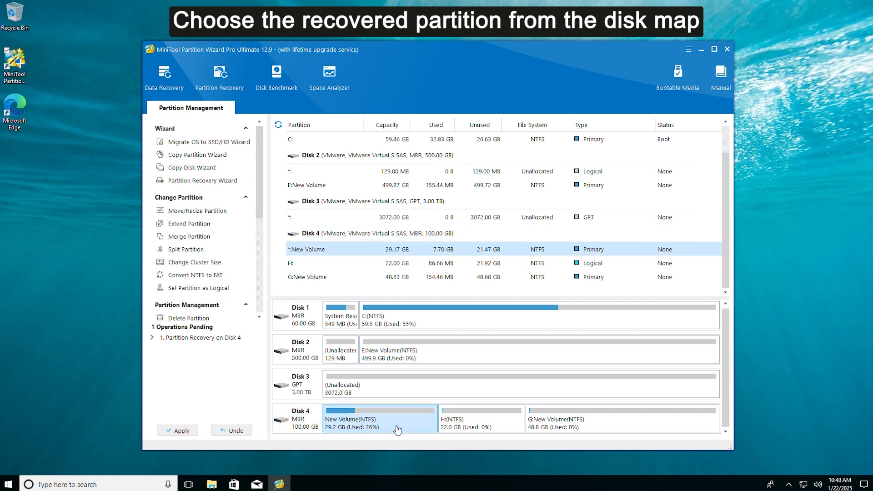
pyautogui.rightClick(380, 418)
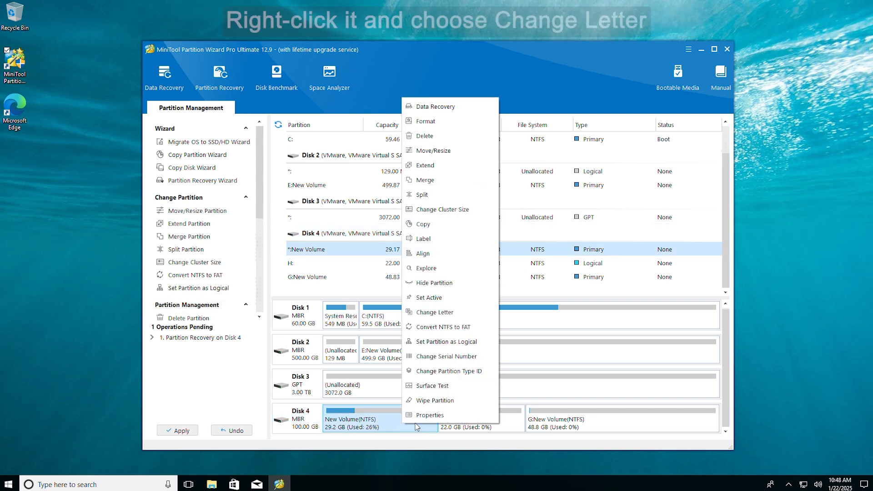
pyautogui.moveTo(444, 355)
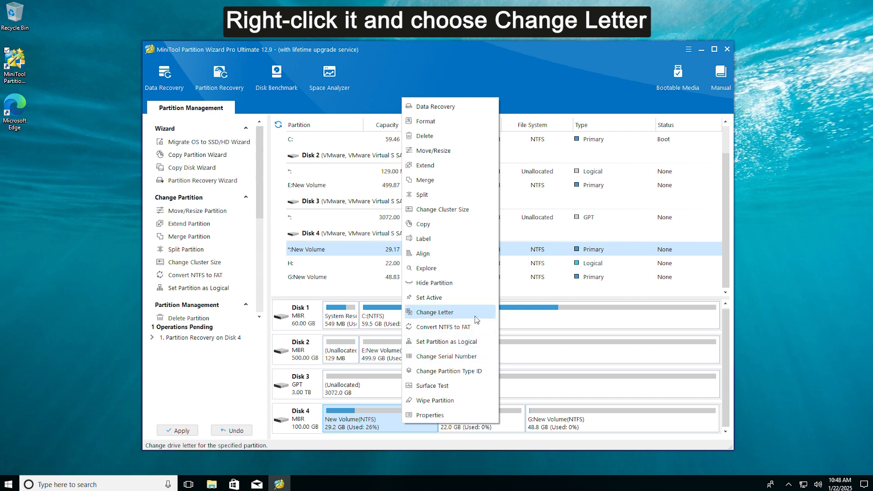
pyautogui.click(434, 312)
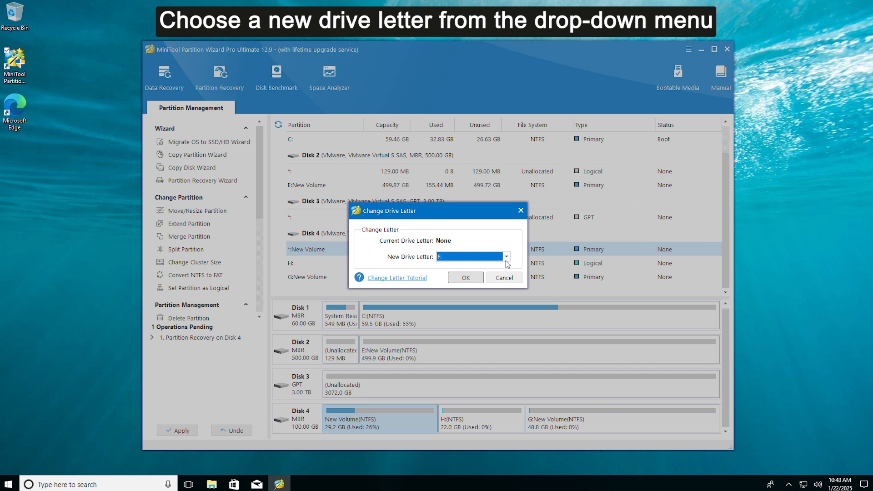
# Assign drive letter F: to the recovered New Volume
pyautogui.click(504, 256)
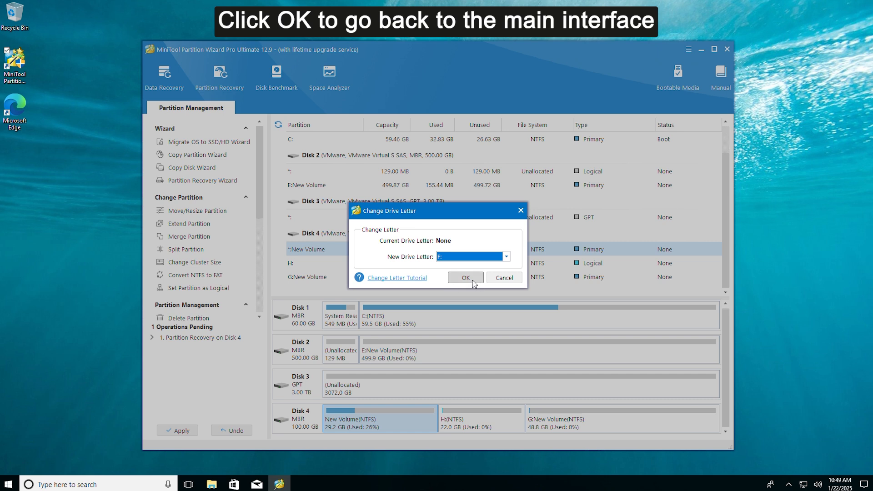
pyautogui.click(464, 277)
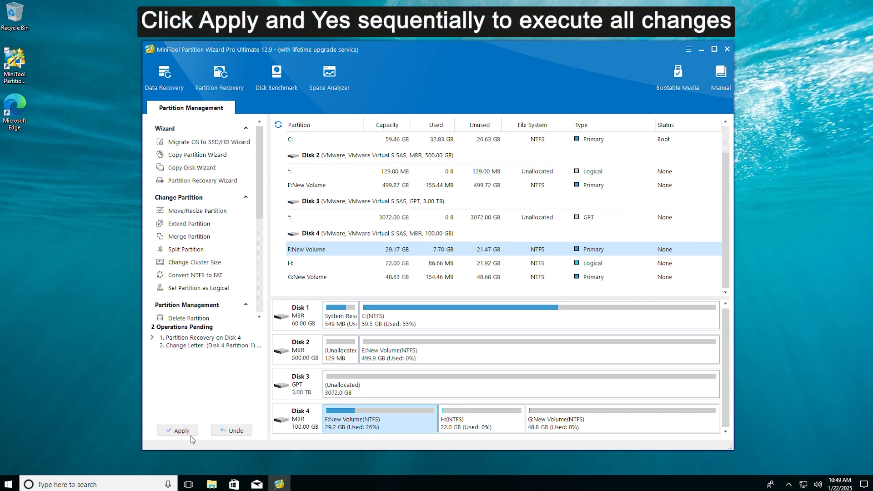
# Apply both pending operations and confirm success, leaving F:New Volume on Disk 4
pyautogui.click(178, 430)
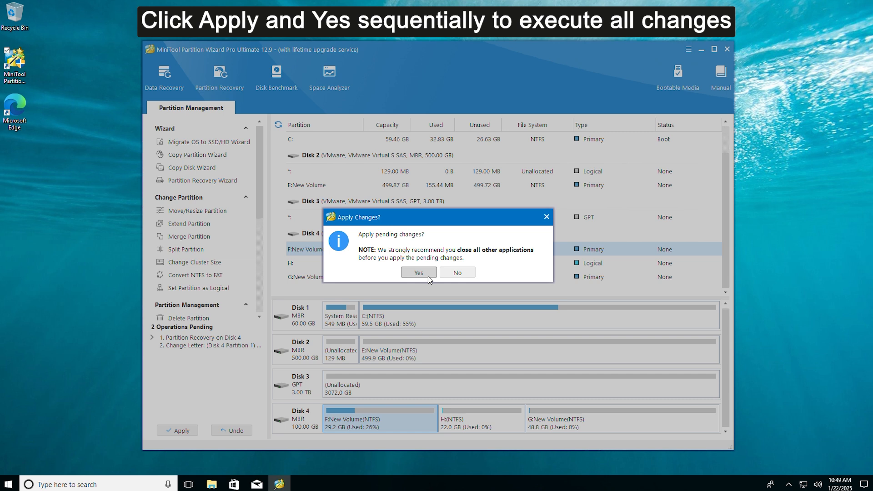
pyautogui.click(419, 273)
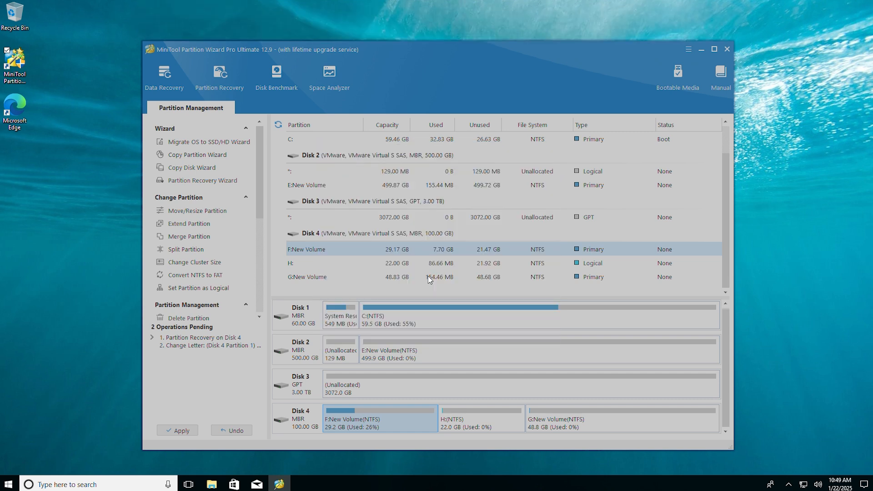
pyautogui.click(178, 430)
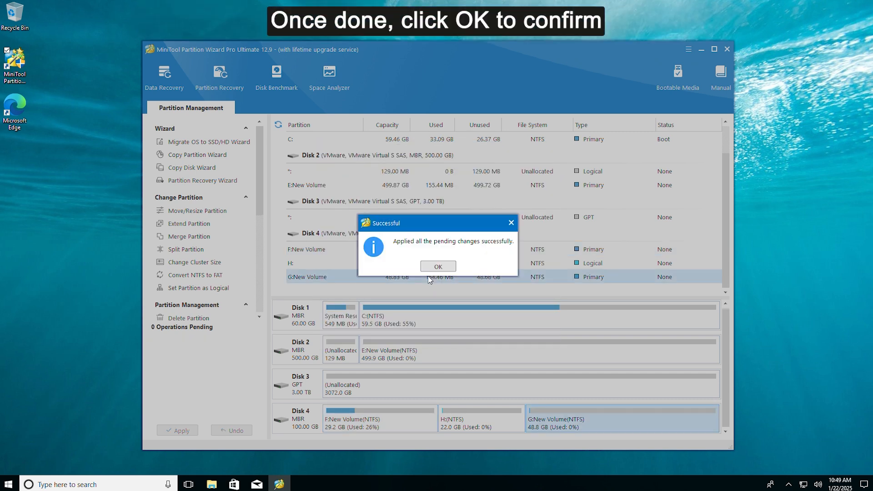
pyautogui.click(437, 267)
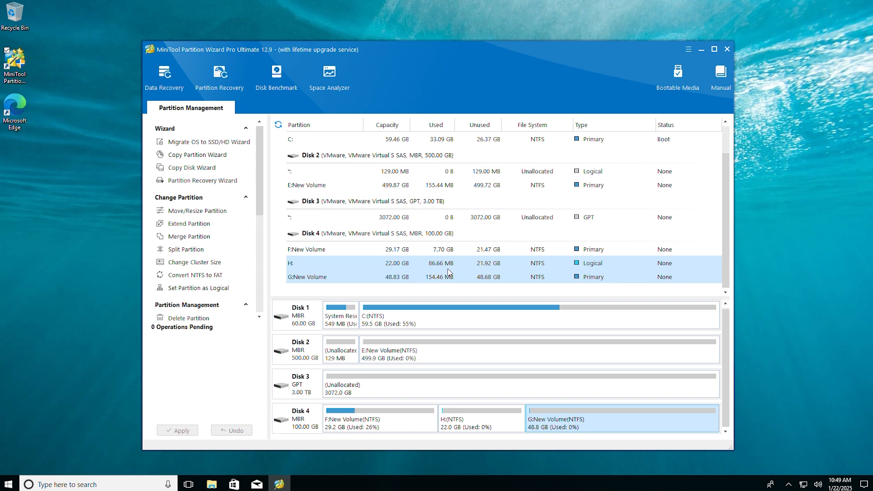
pyautogui.click(307, 277)
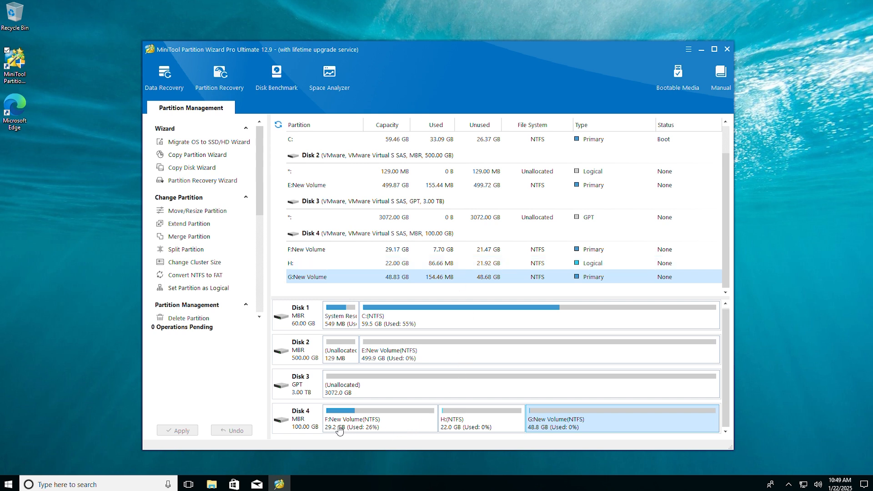
pyautogui.click(378, 417)
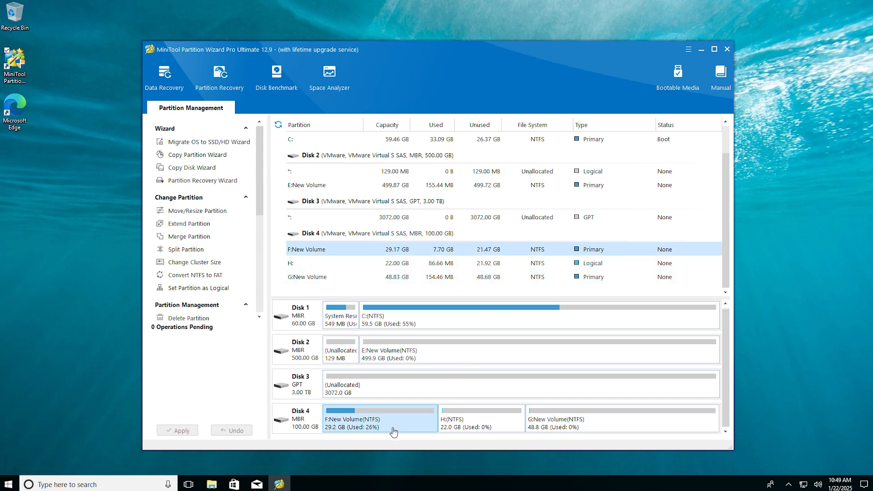